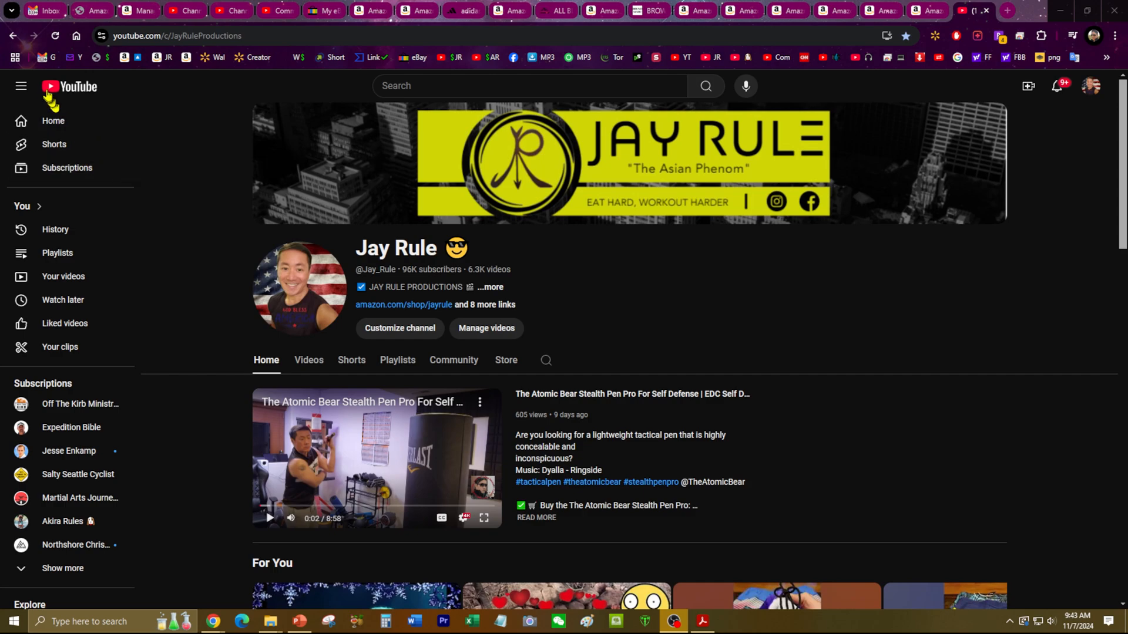
mouse_move(13, 57)
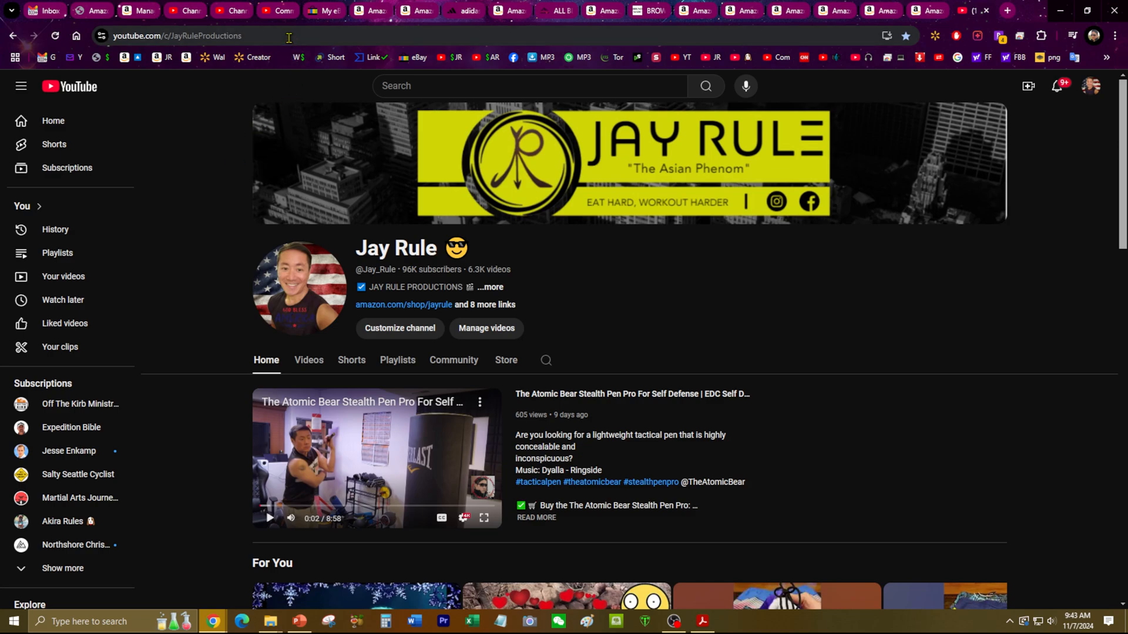
- Load chrome://flags and start an empty find-in-page search on the Experiments page
text(chrome://flags)
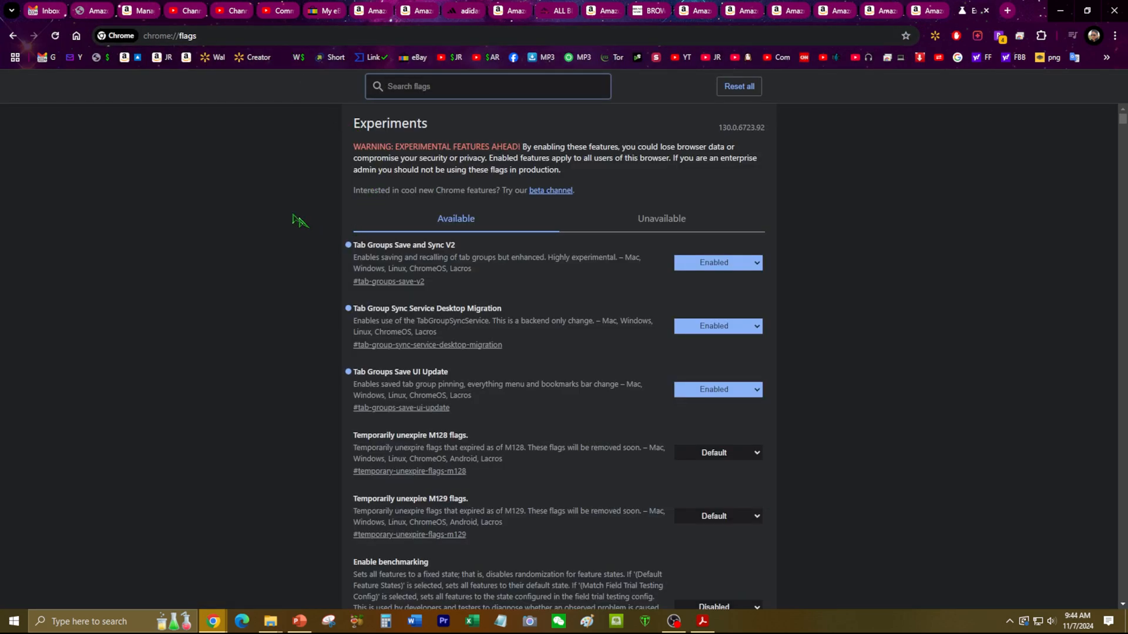
mouse_move(669, 231)
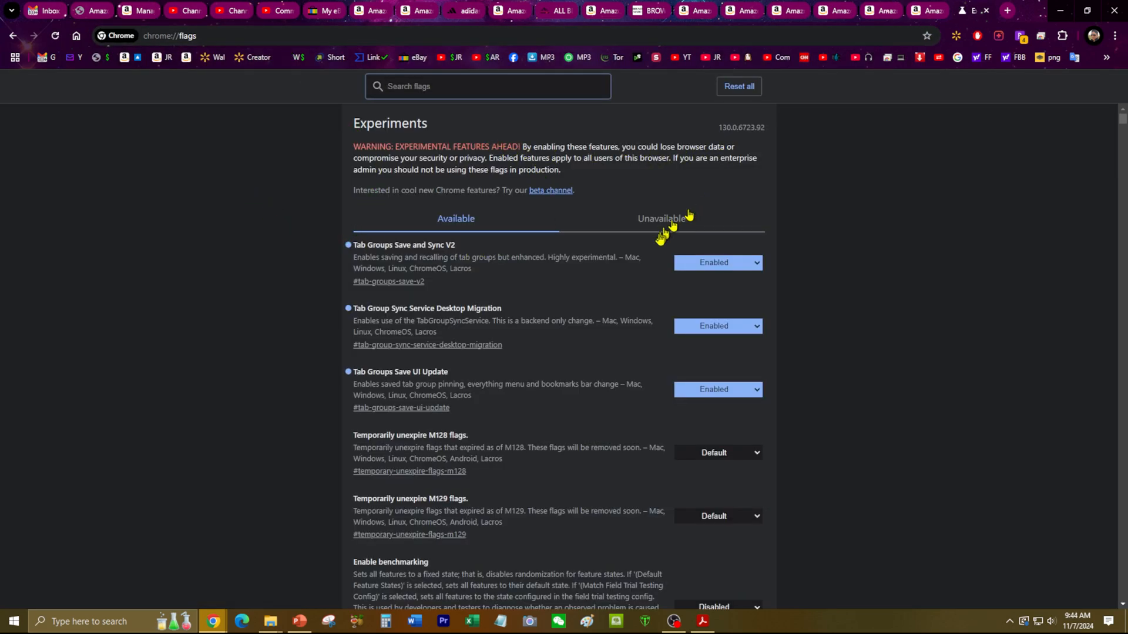
mouse_move(723, 306)
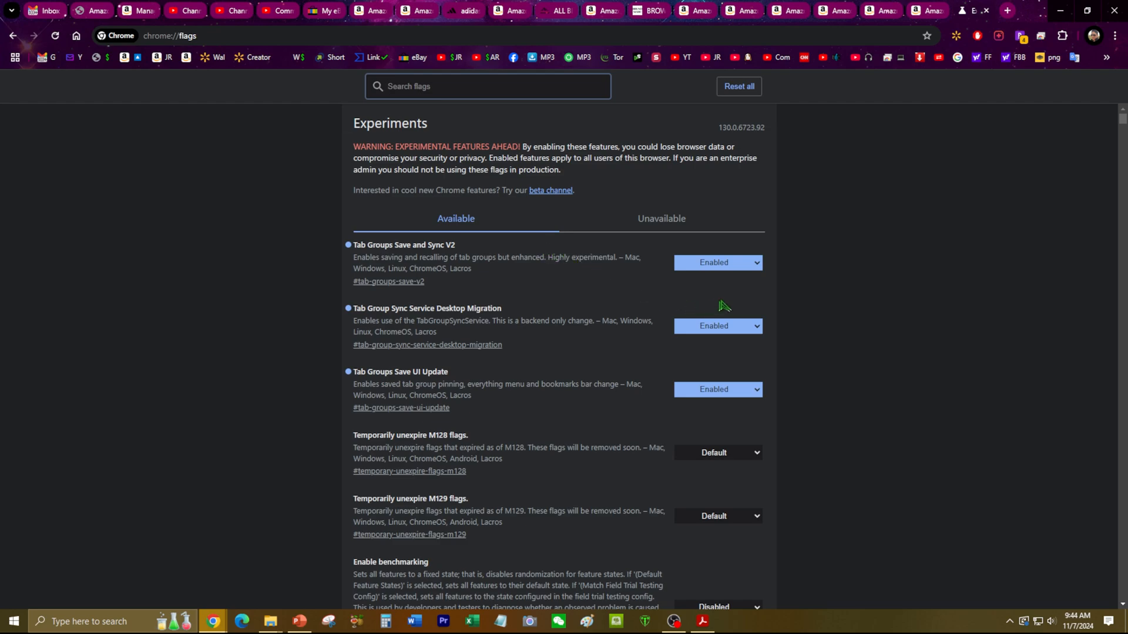
click(488, 85)
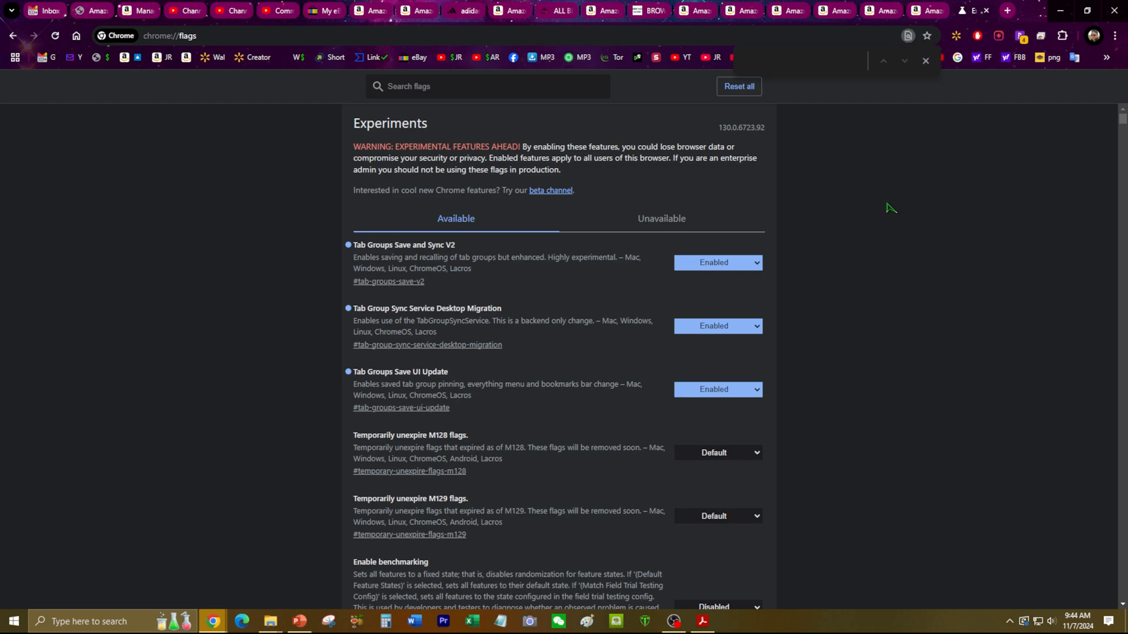
- Search 'tab', then disable Save and Sync V2, Sync Service Desktop Migration and Save UI Update flags
text(tab groups)
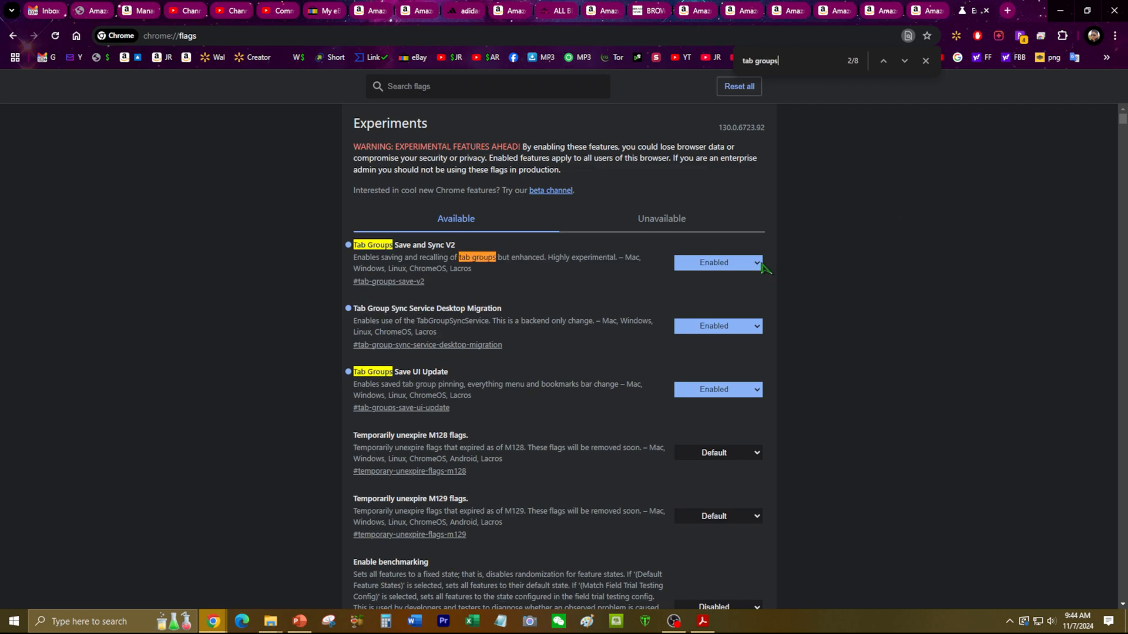
click(717, 262)
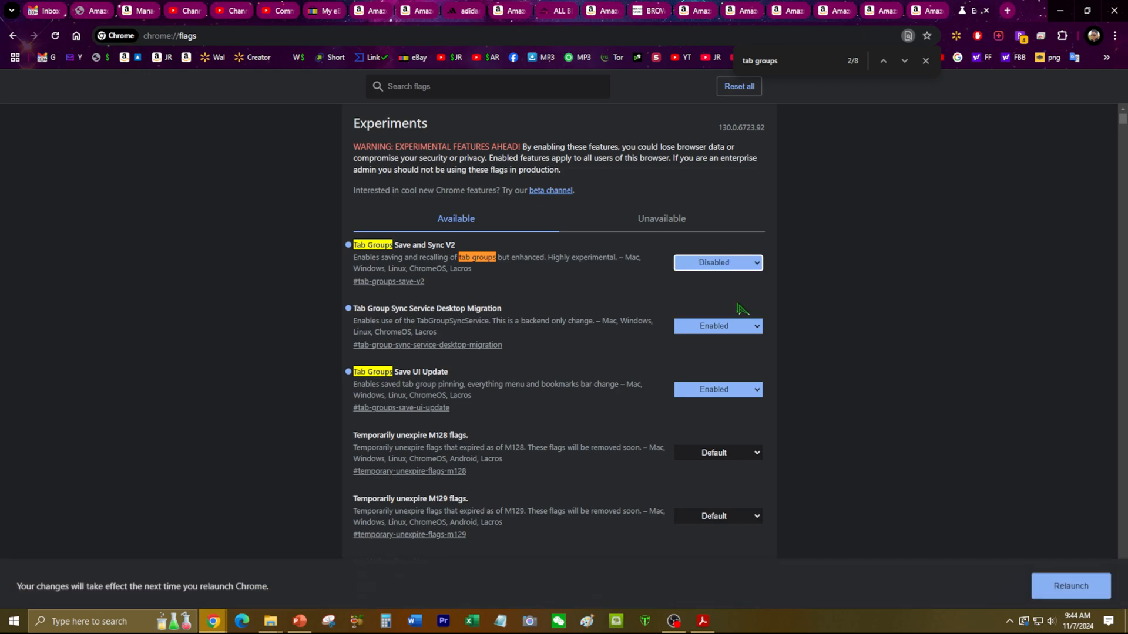
click(717, 326)
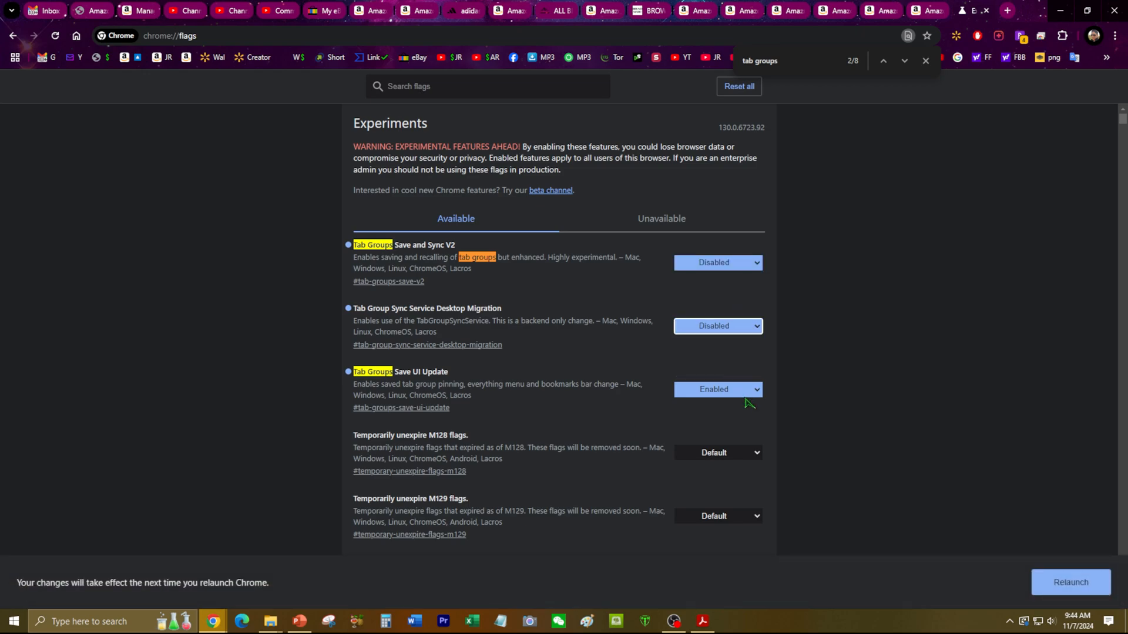
click(717, 389)
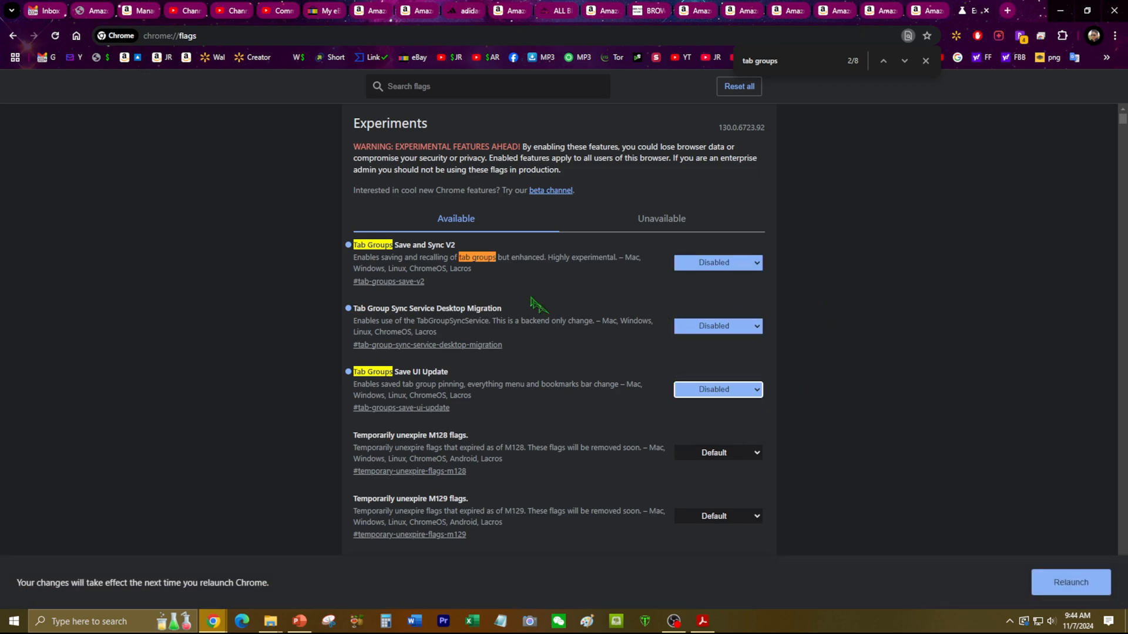
mouse_move(1077, 582)
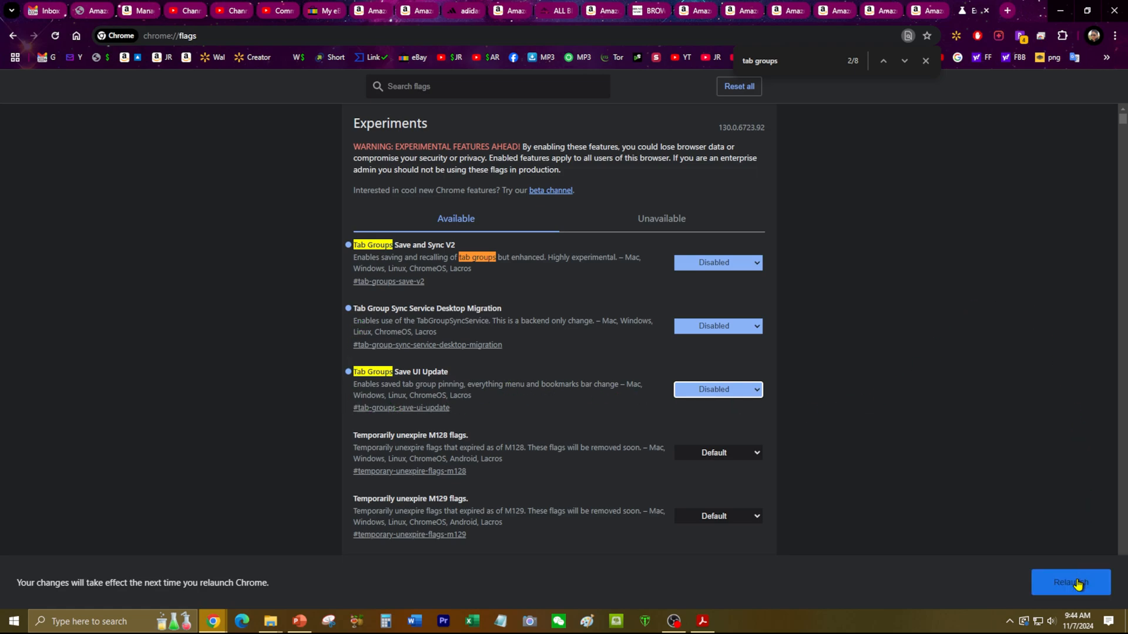
- Relaunch Chrome from the bottom-right Relaunch button to apply the disabled Tab Groups flags
click(1070, 583)
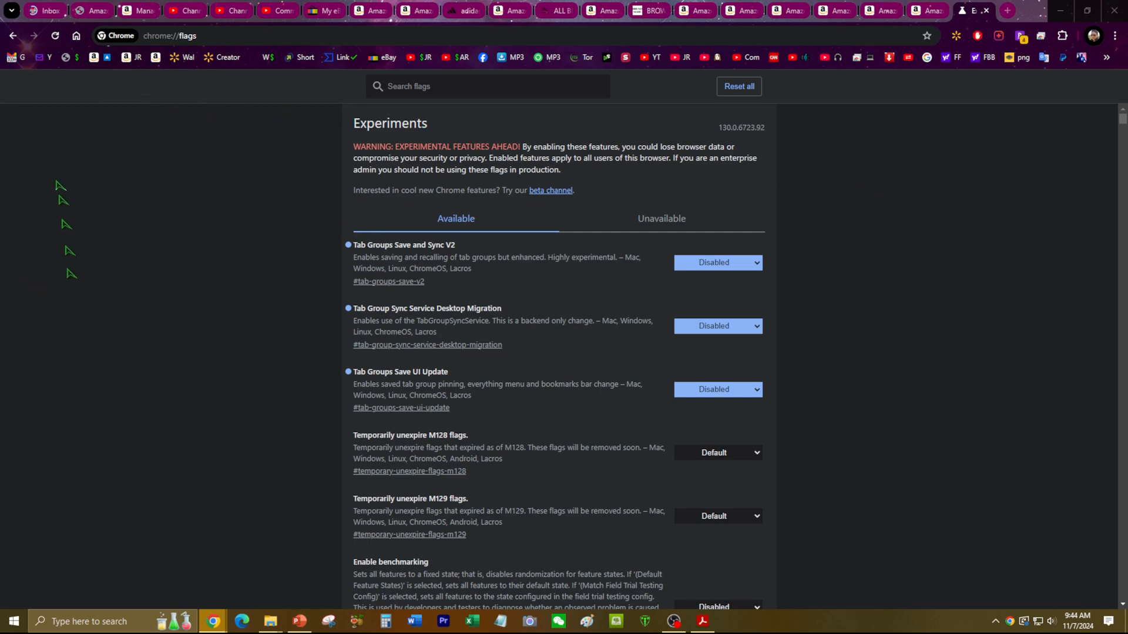
mouse_move(1077, 157)
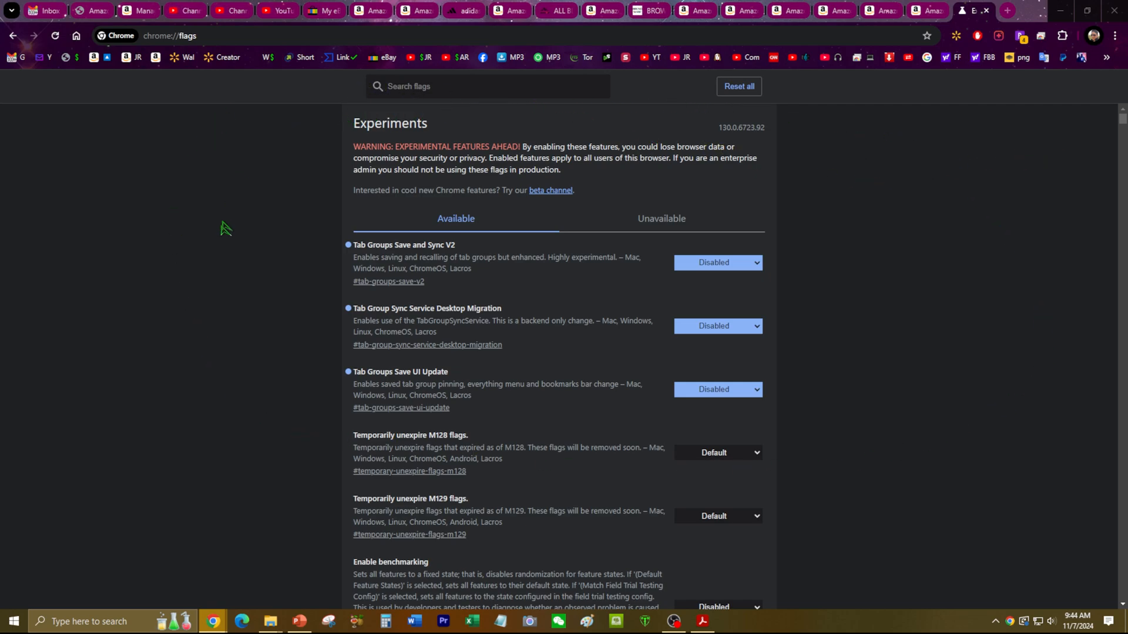
mouse_move(281, 344)
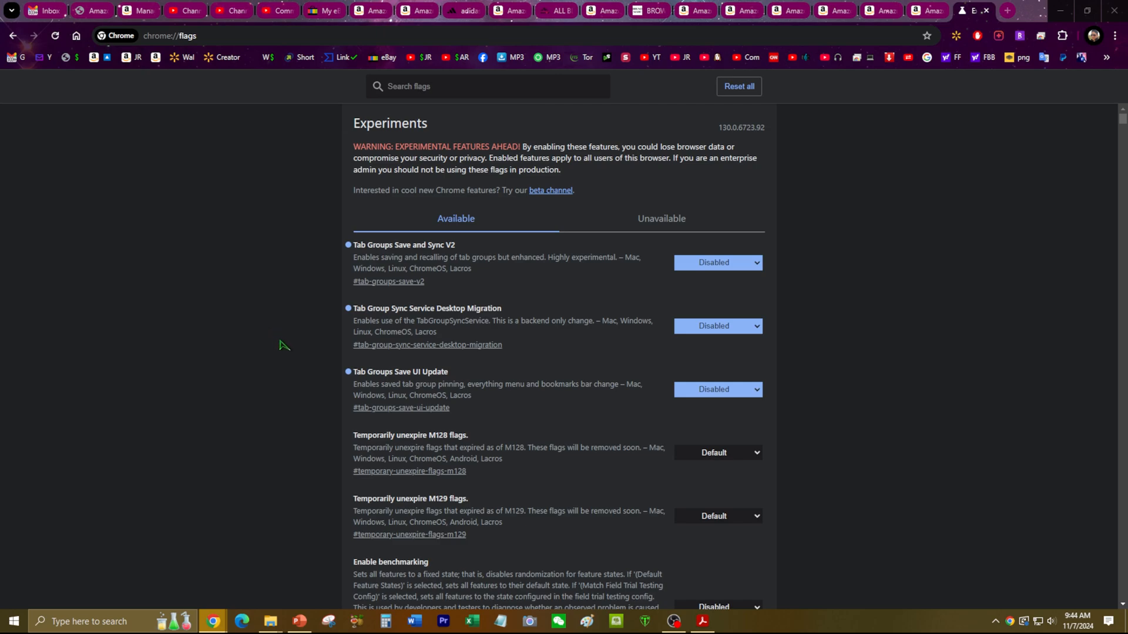
mouse_move(866, 180)
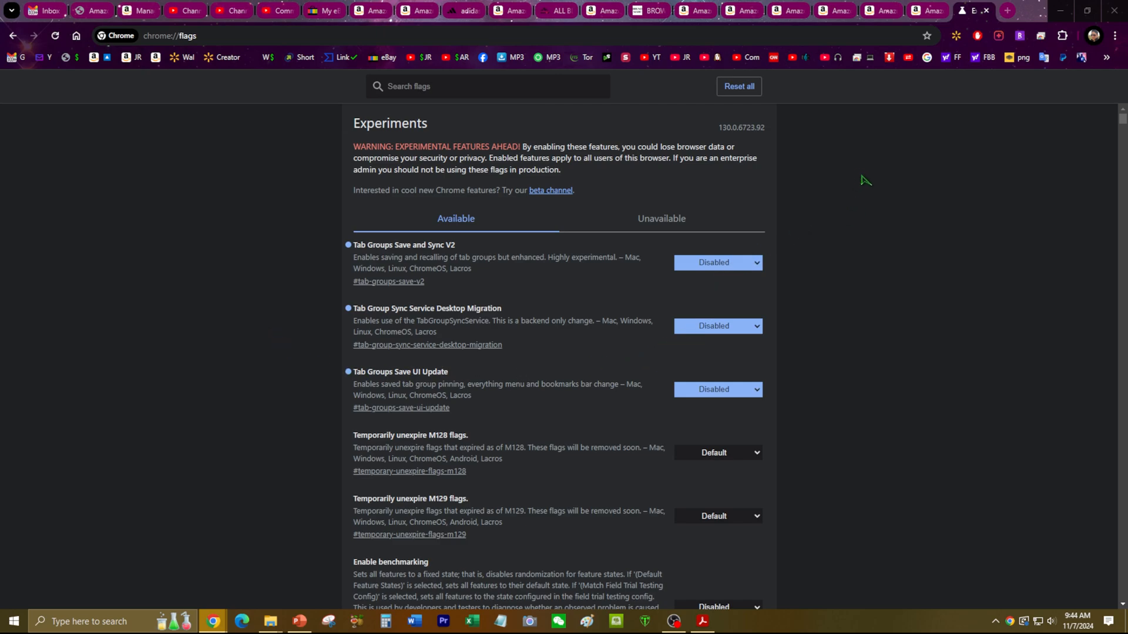